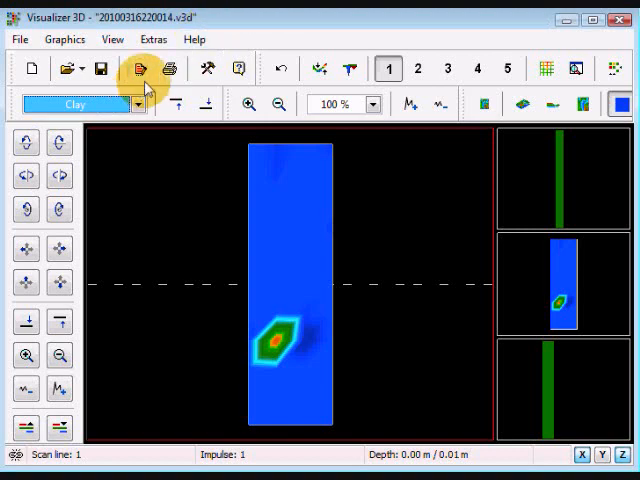
Switch the toolbar soil type from Clay to Standard / Unknown.
left_click(137, 104)
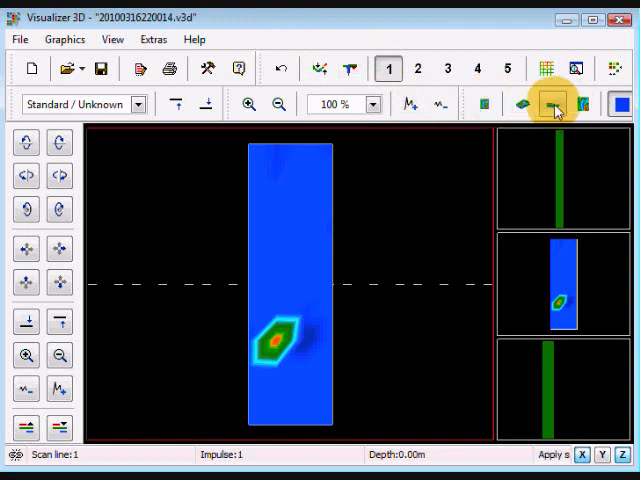
left_click(550, 104)
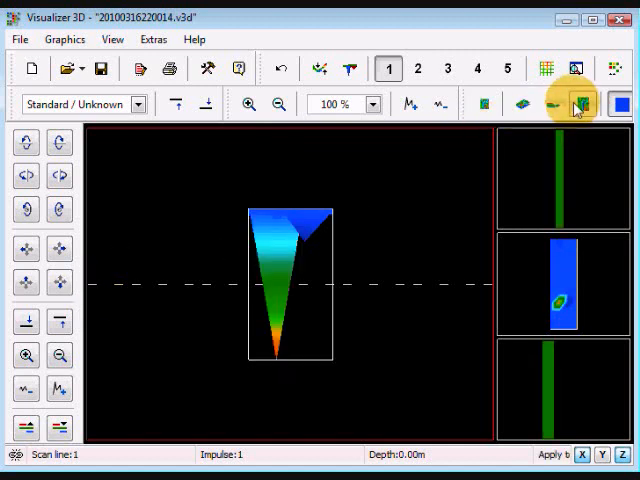
mouse_move(575, 103)
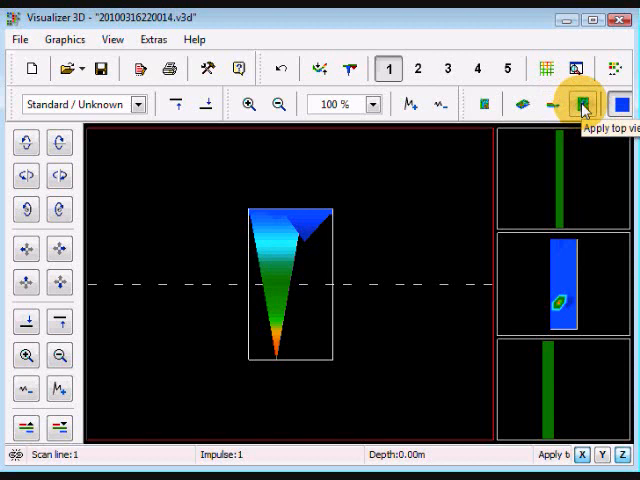
left_click(581, 104)
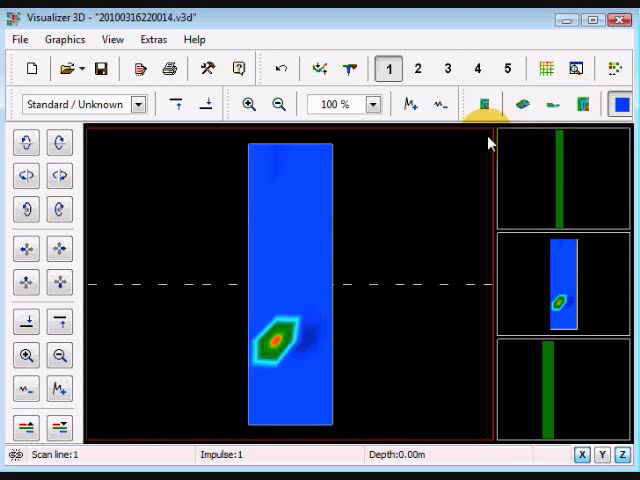